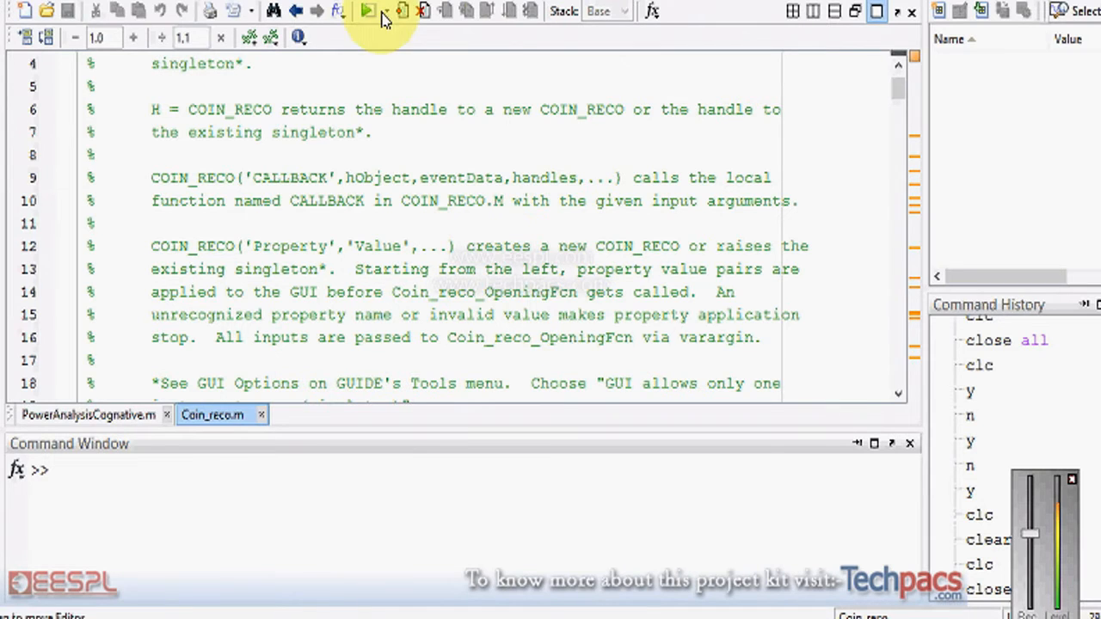
- Run Coin_reco.m to launch the coin recognition GUI
left_click(368, 11)
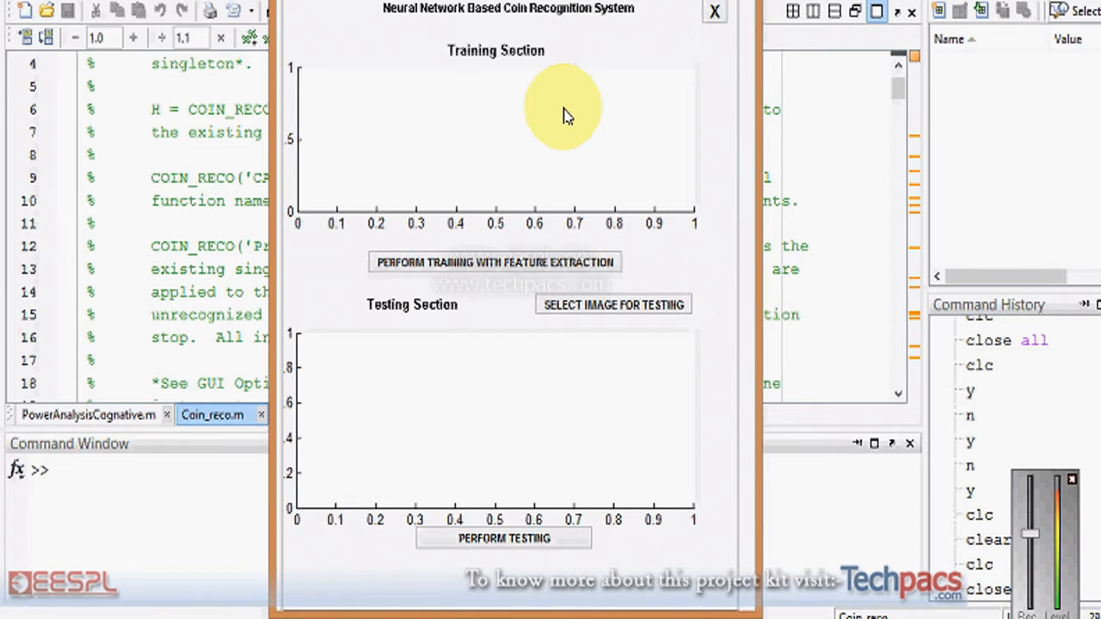
- Train the network with feature extraction, then close the scatter plot and training windows
left_click(494, 262)
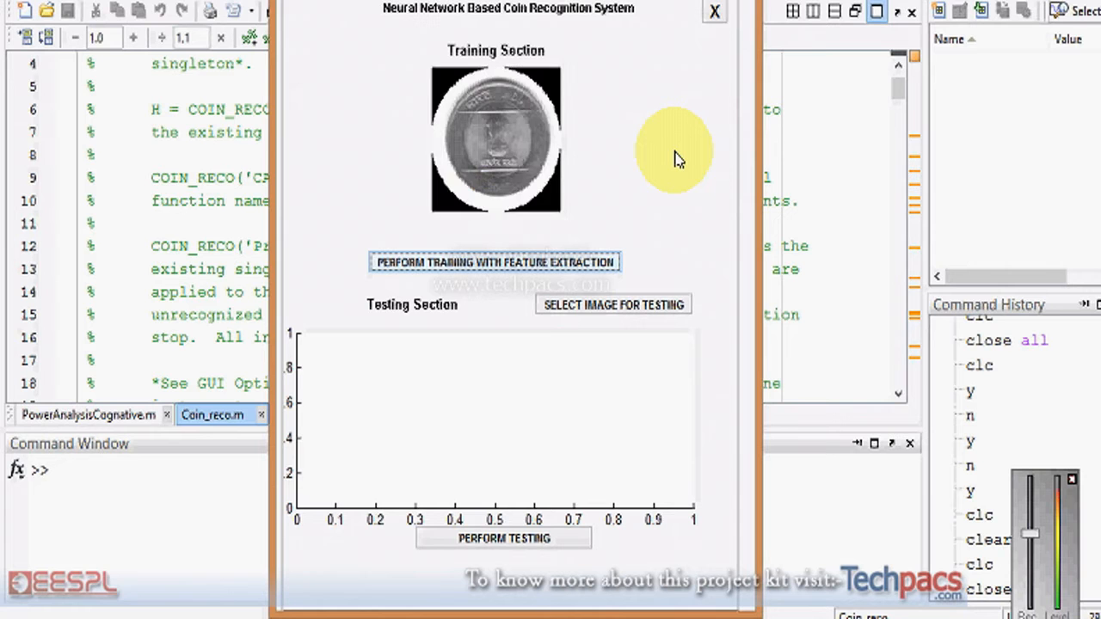
left_click(494, 262)
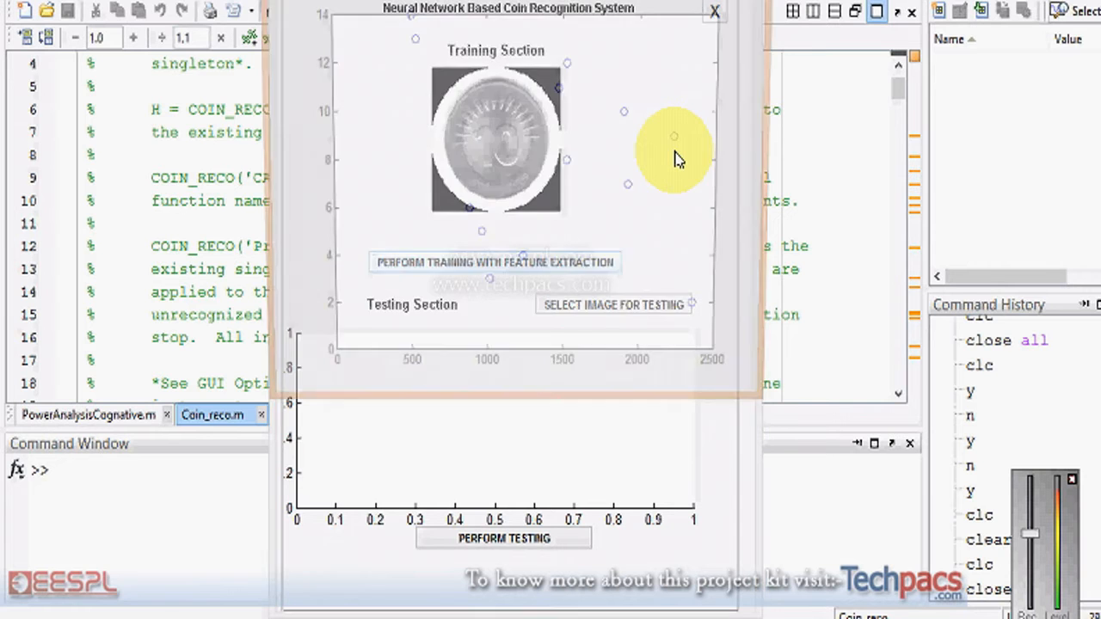
left_click(495, 262)
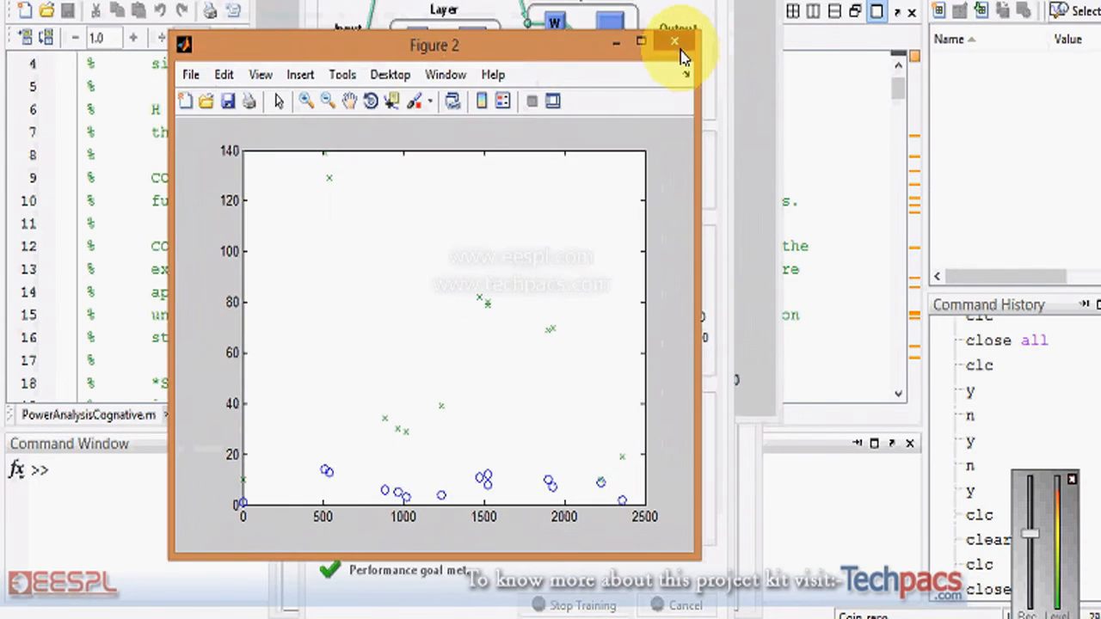
left_click(674, 41)
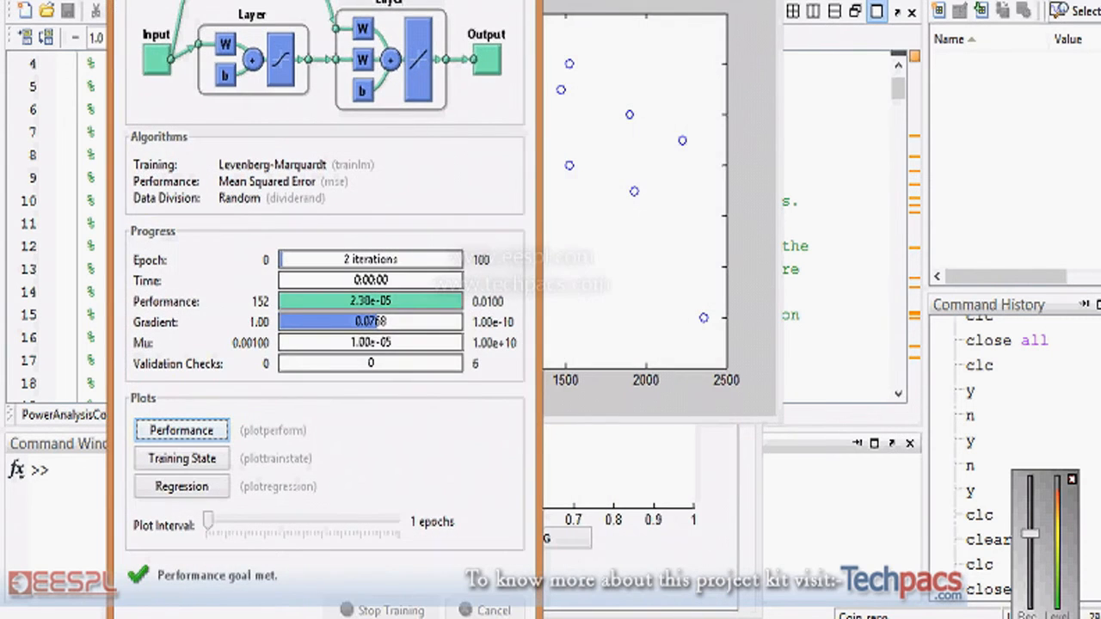
left_click(181, 430)
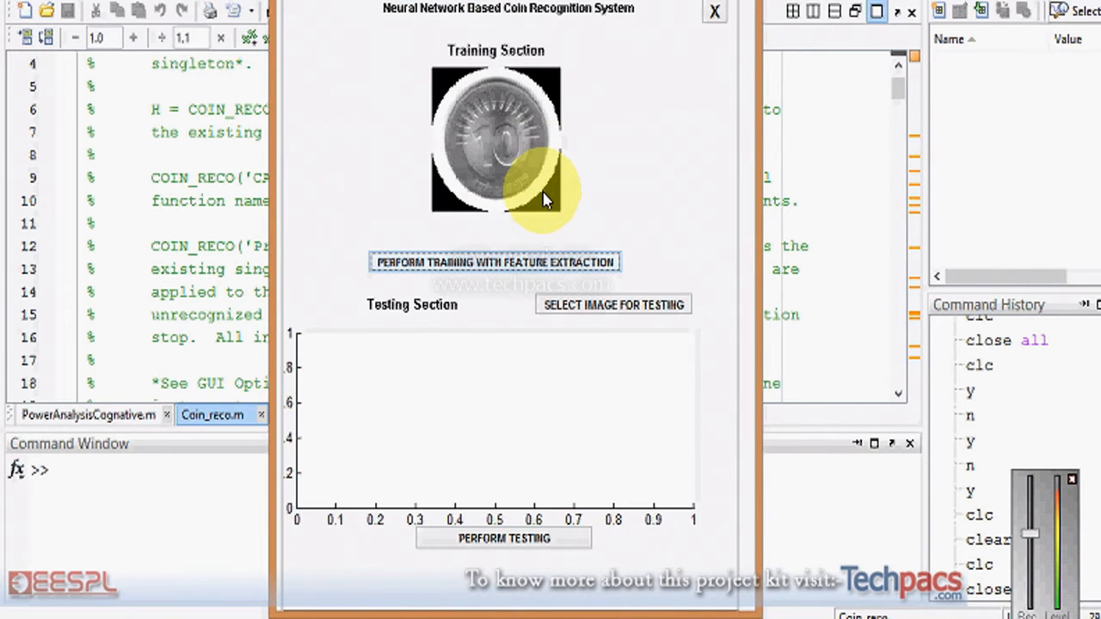
mouse_move(526, 187)
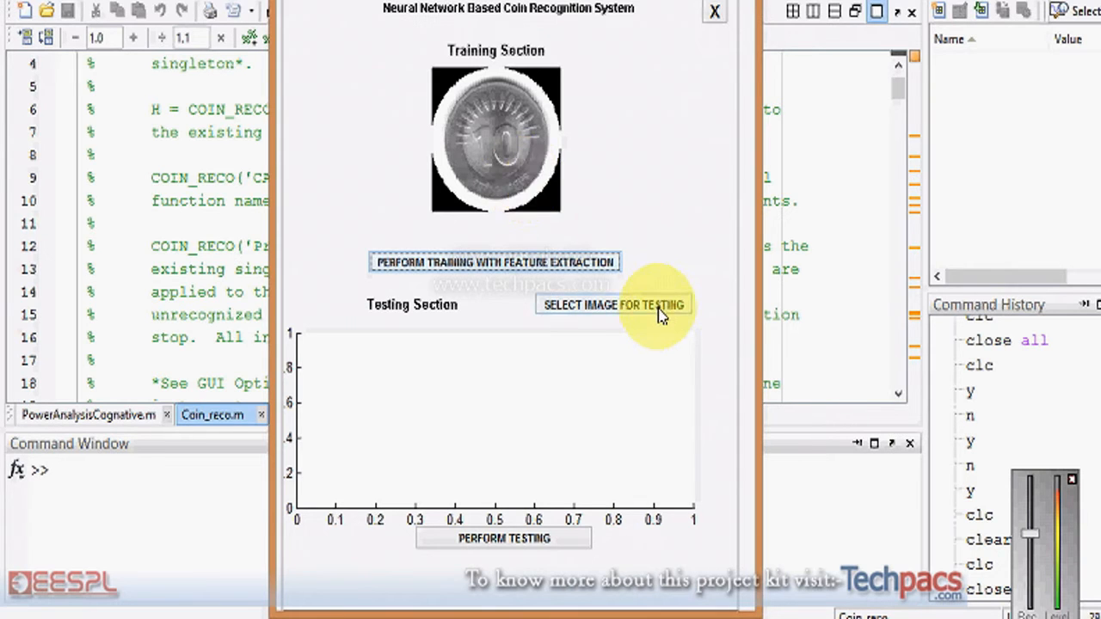
- Load five-rupee coin image 12 and classify it as FIVE RUPEE COIN
left_click(612, 305)
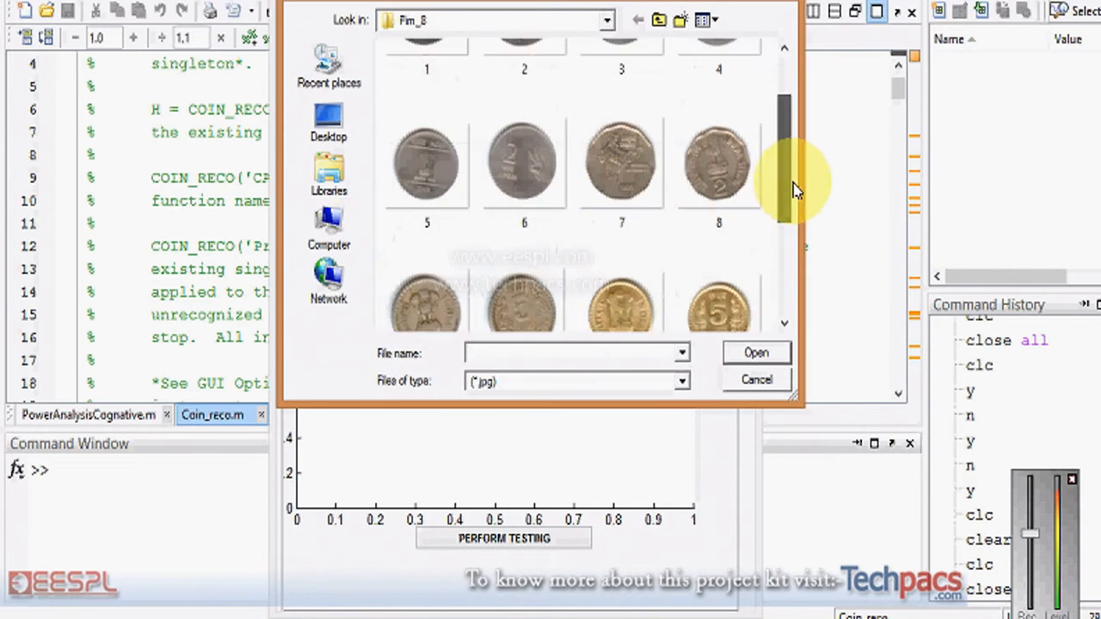
scroll("down", 3)
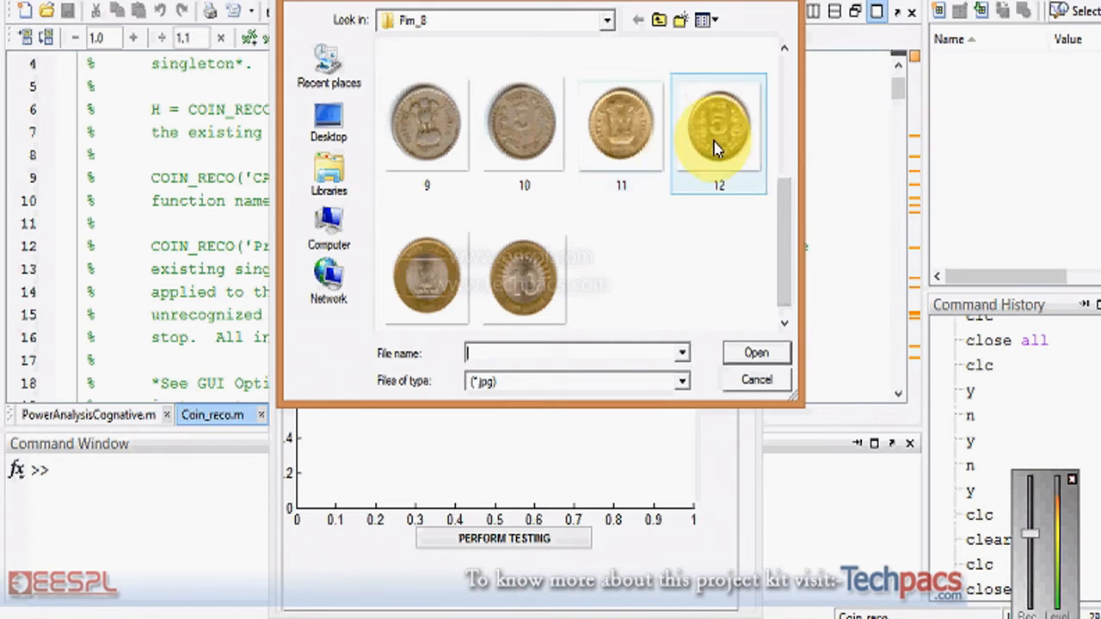
left_click(754, 353)
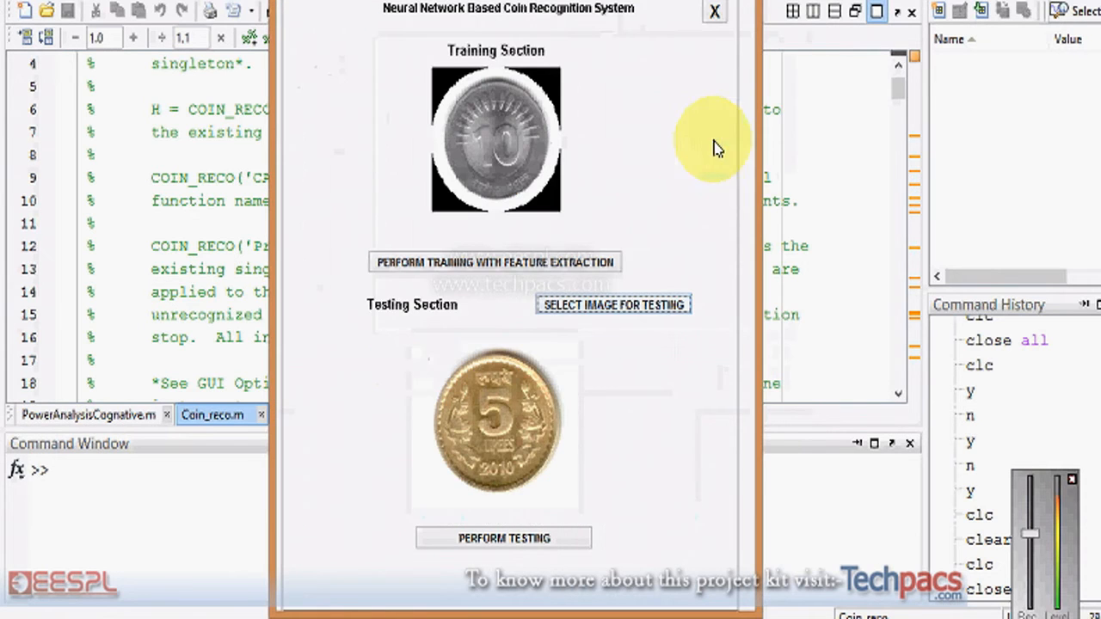
mouse_move(568, 370)
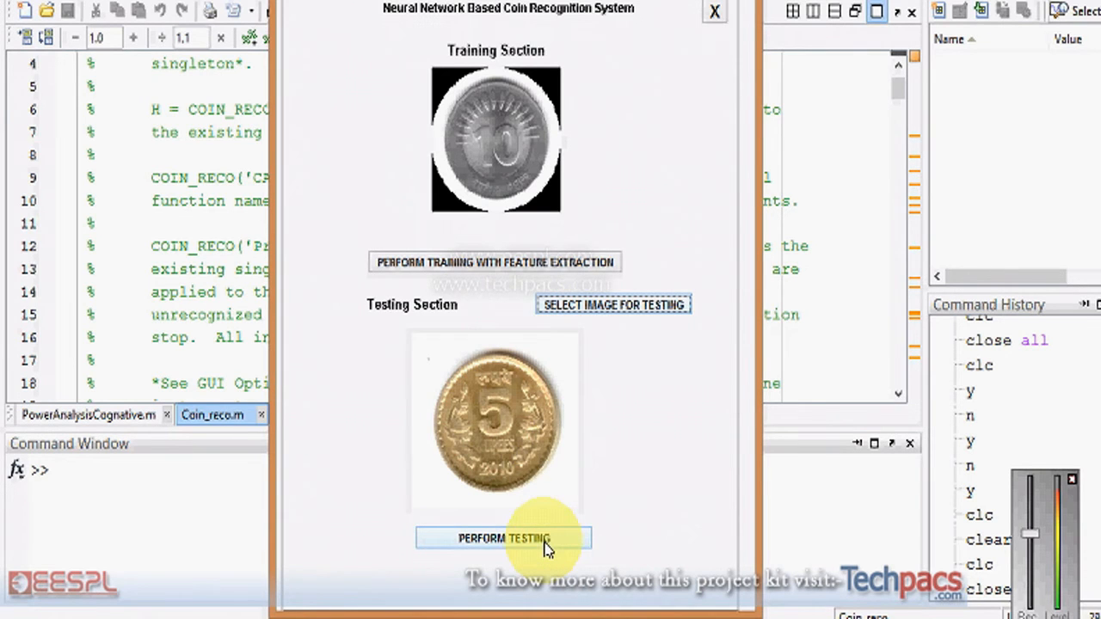
left_click(503, 538)
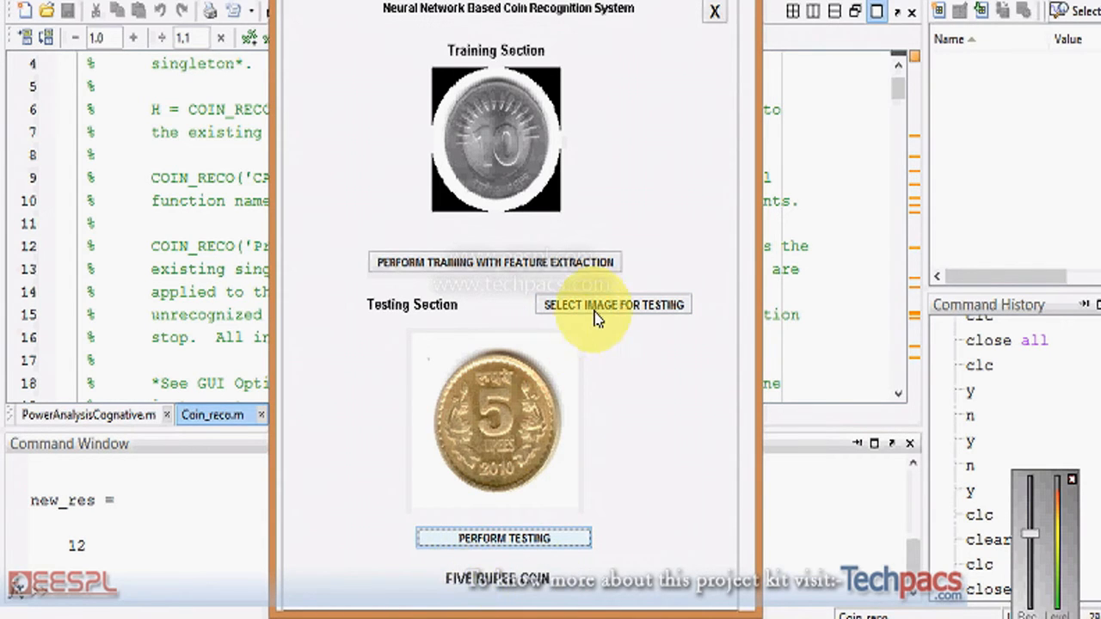
- Load two-rupee coin image 8, classify it, and return to the Coin_reco.m code
left_click(613, 305)
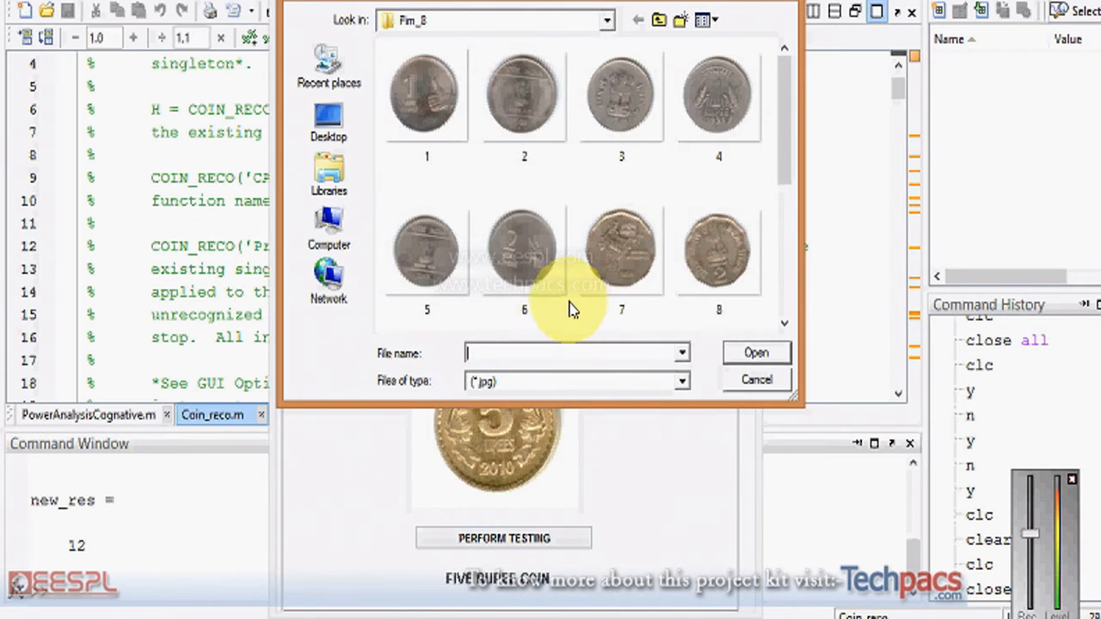
left_click(524, 250)
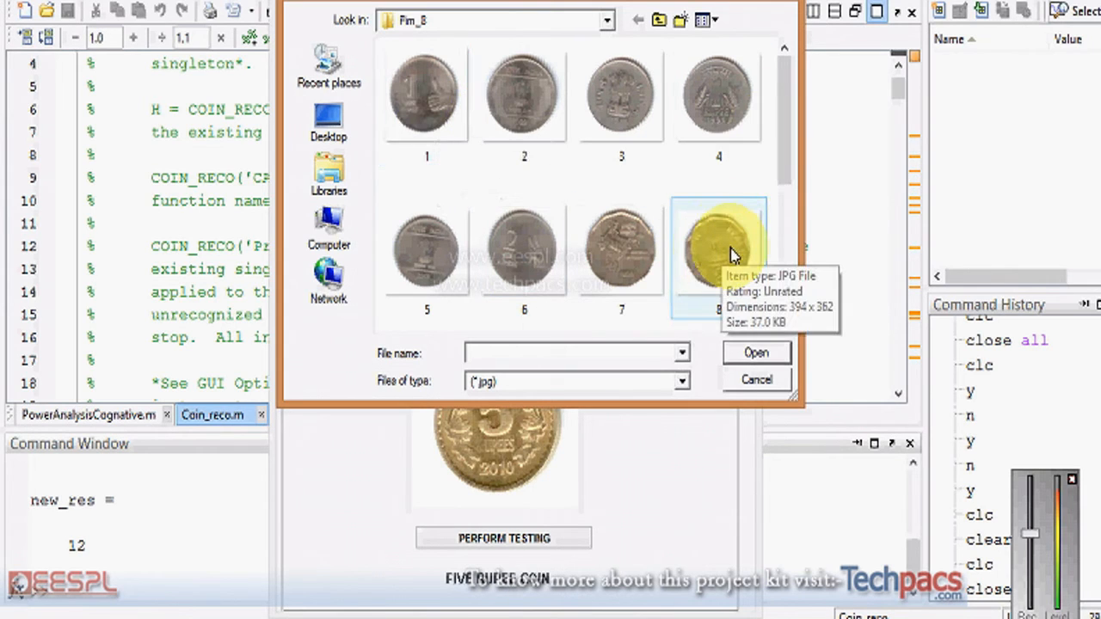
left_click(719, 250)
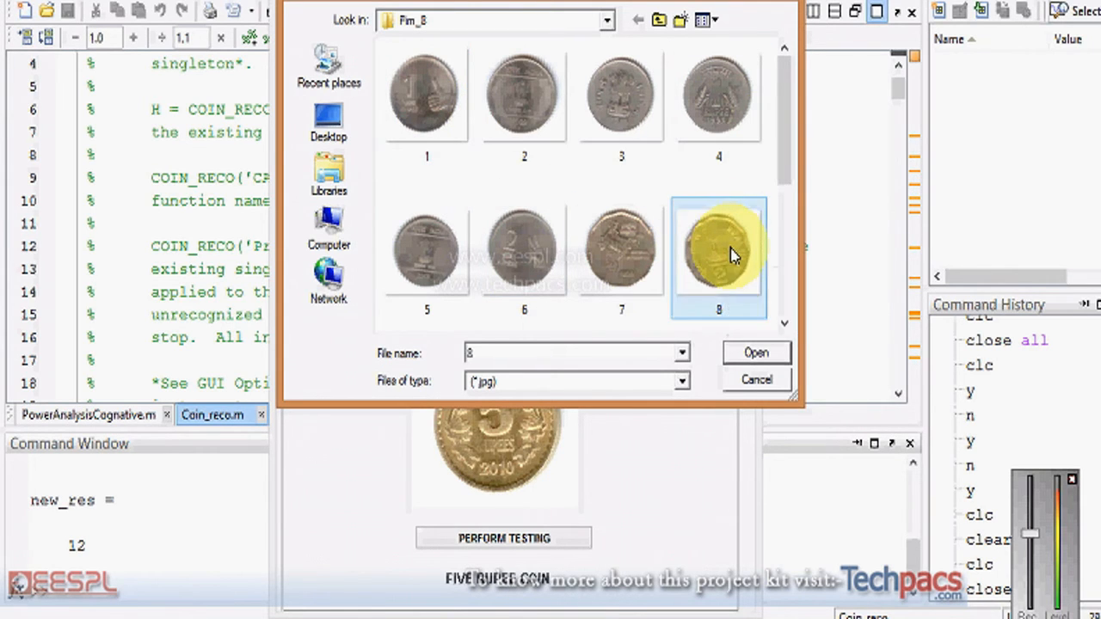
left_click(754, 353)
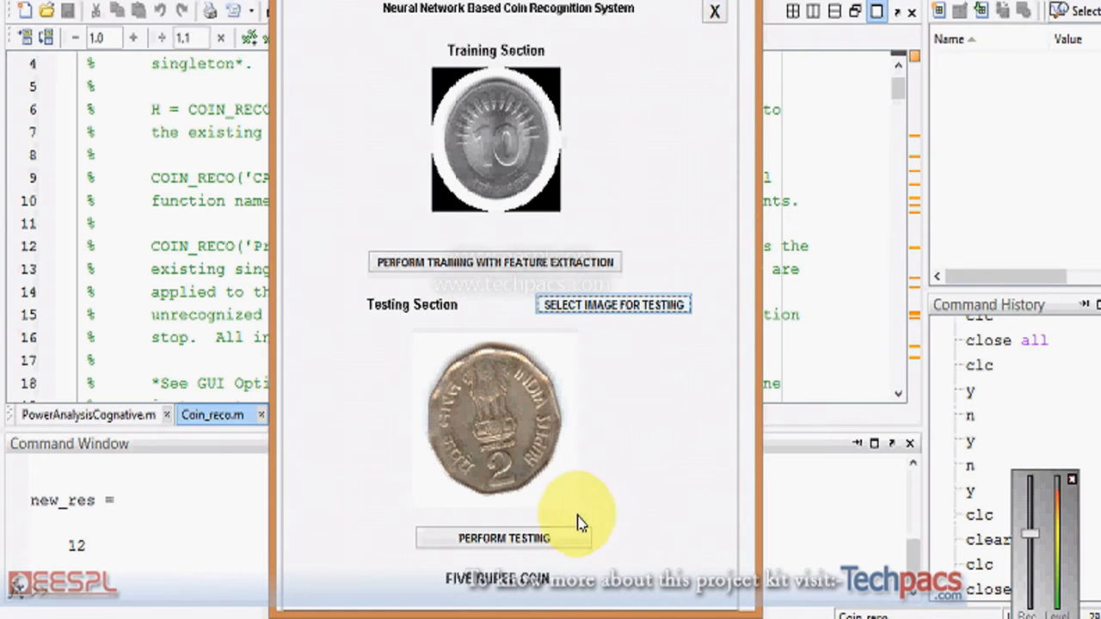
left_click(503, 537)
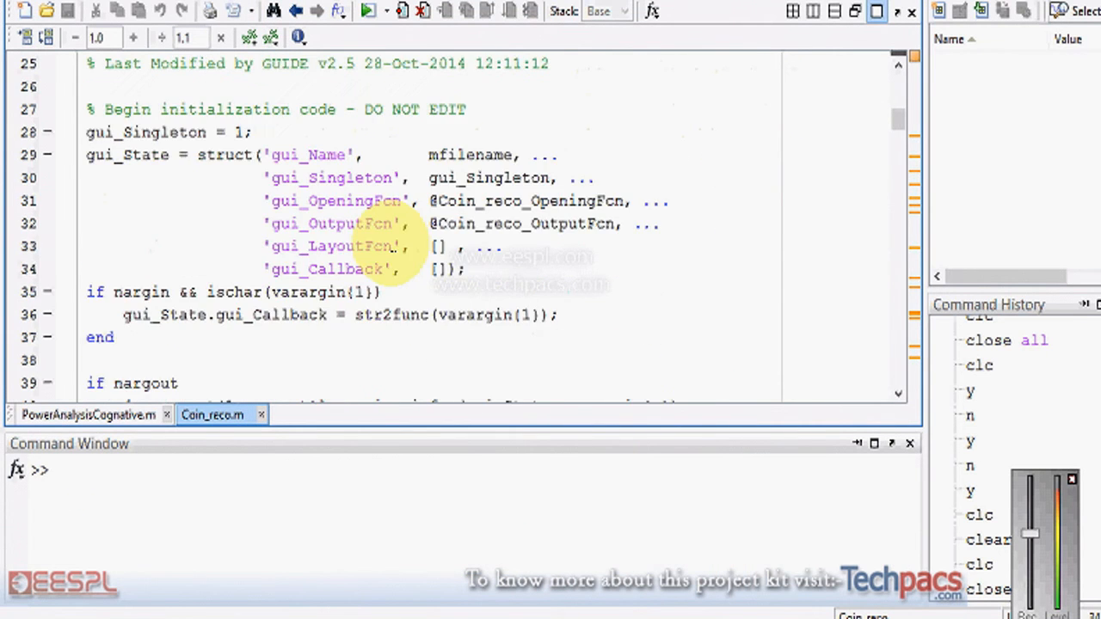
scroll("down", 3)
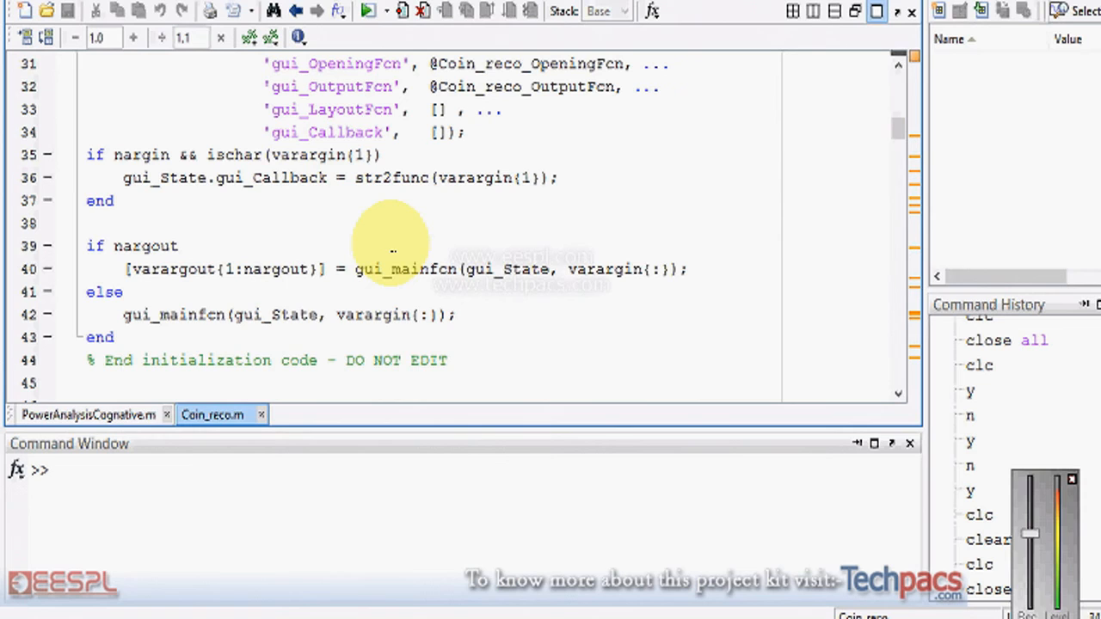